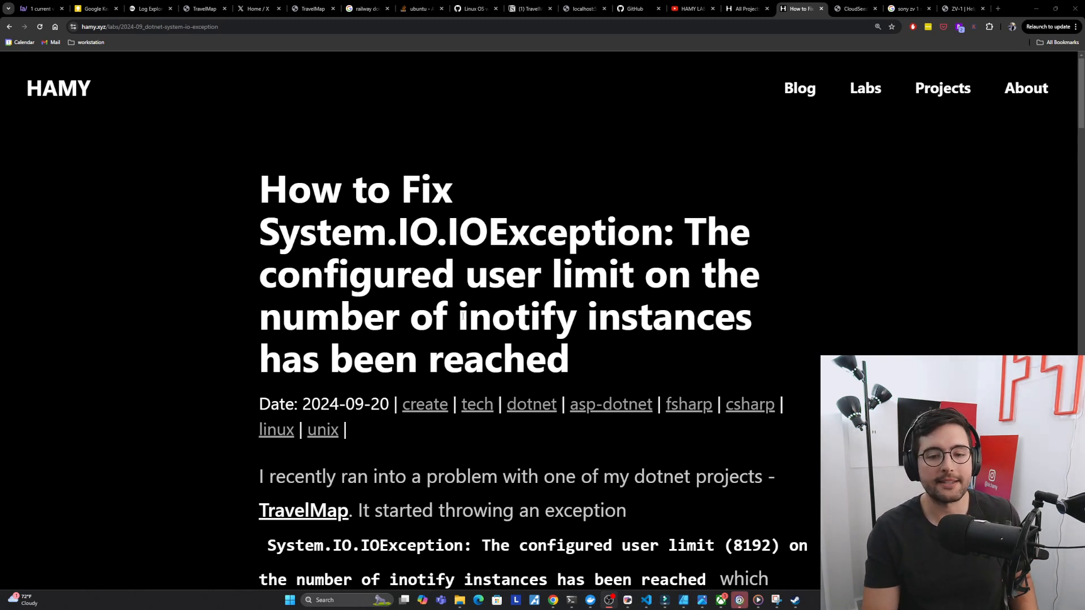
- Scroll past the introduction to the App Setup and Overview heading
{"action": "scroll", "scroll_direction": "down", "scroll_amount": 3}
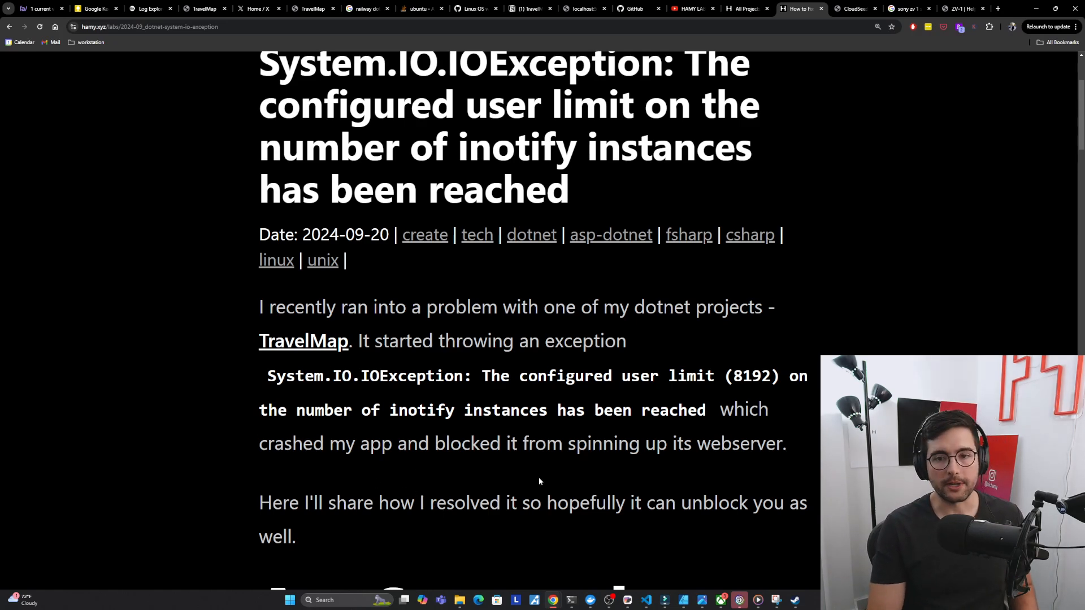
{"action": "scroll", "scroll_direction": "down", "scroll_amount": 3}
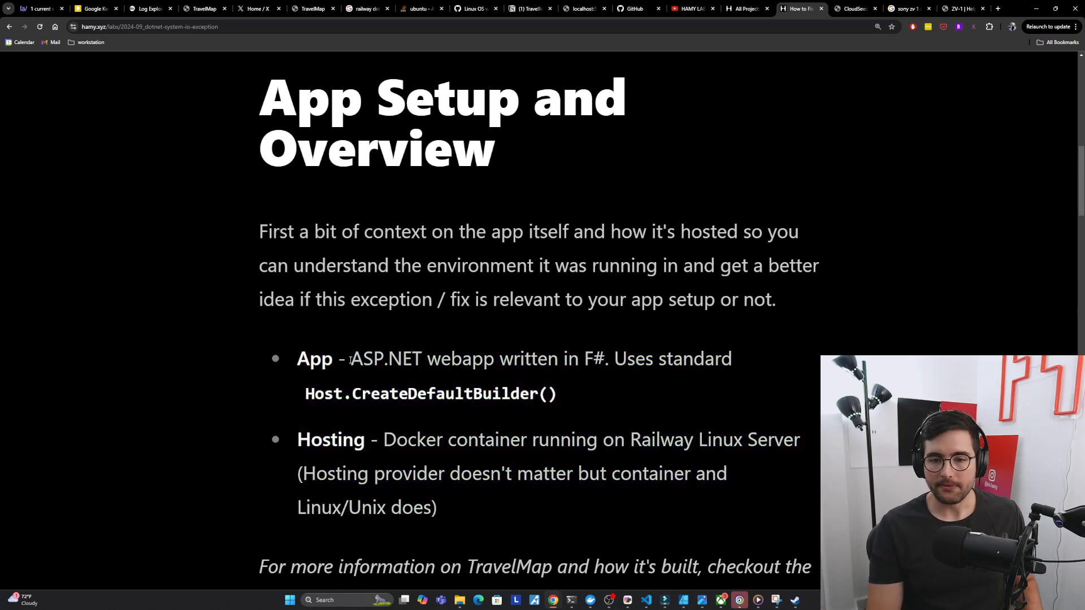
{"action": "left_click_drag", "start_coordinate": [350, 358], "coordinate": [609, 358]}
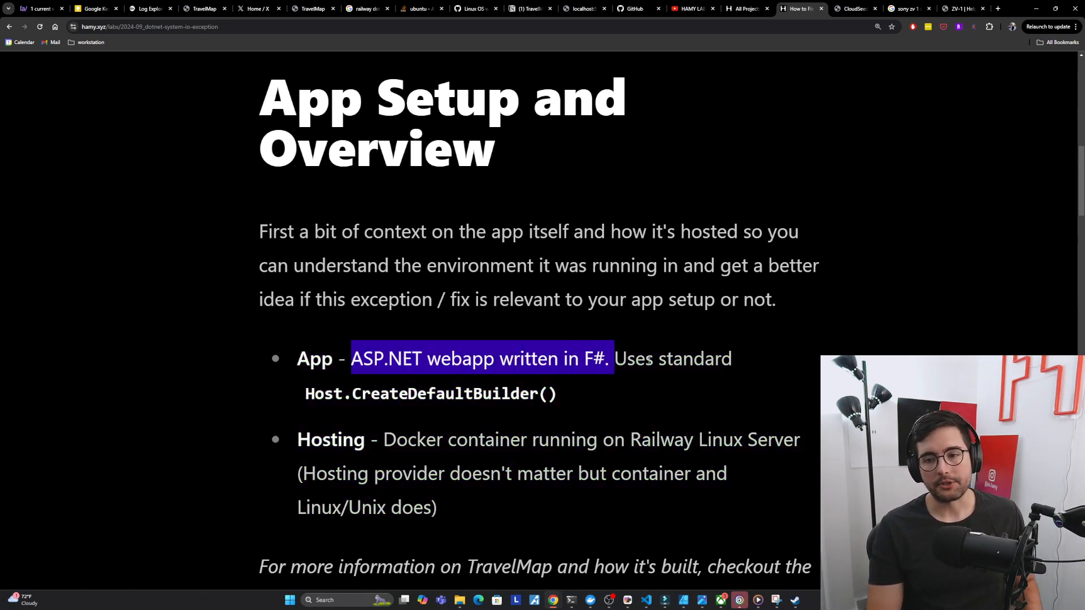
{"action": "left_click_drag", "start_coordinate": [350, 358], "coordinate": [557, 394]}
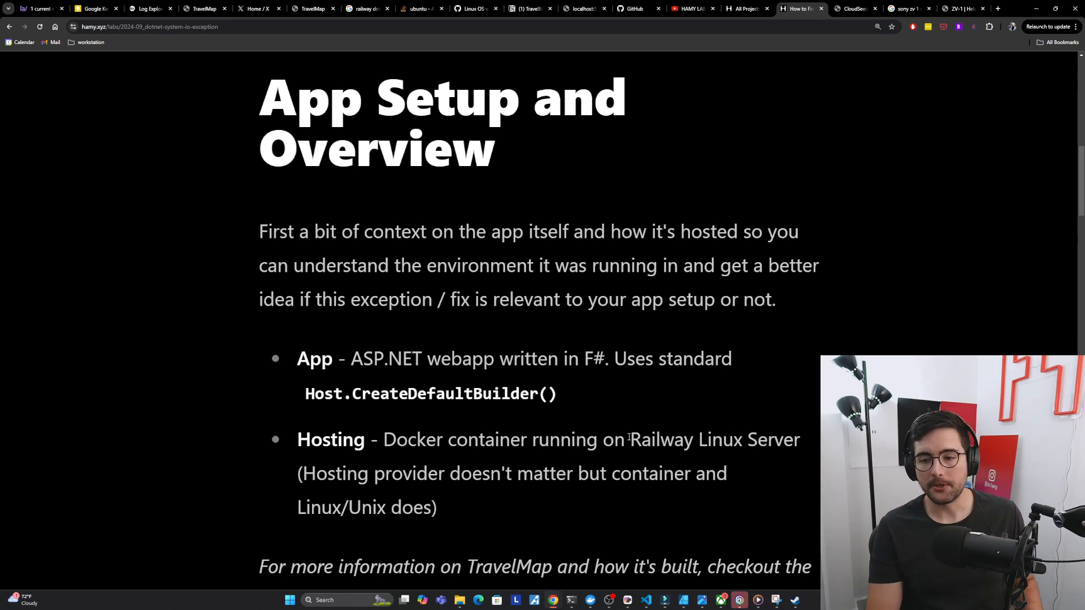
{"action": "double_click", "coordinate": [661, 439]}
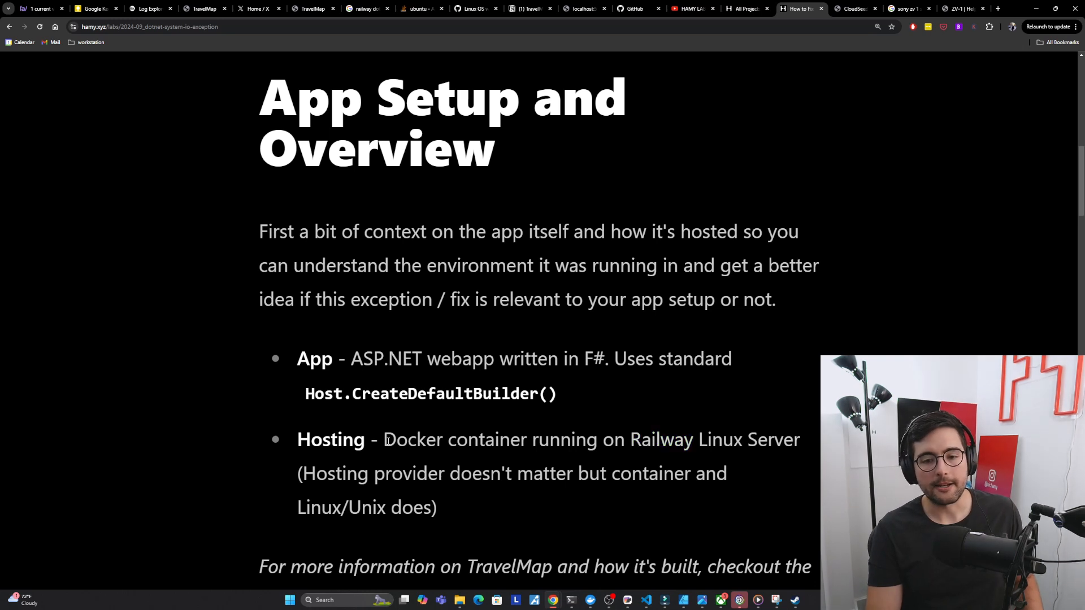
{"action": "left_click_drag", "start_coordinate": [383, 439], "coordinate": [527, 440]}
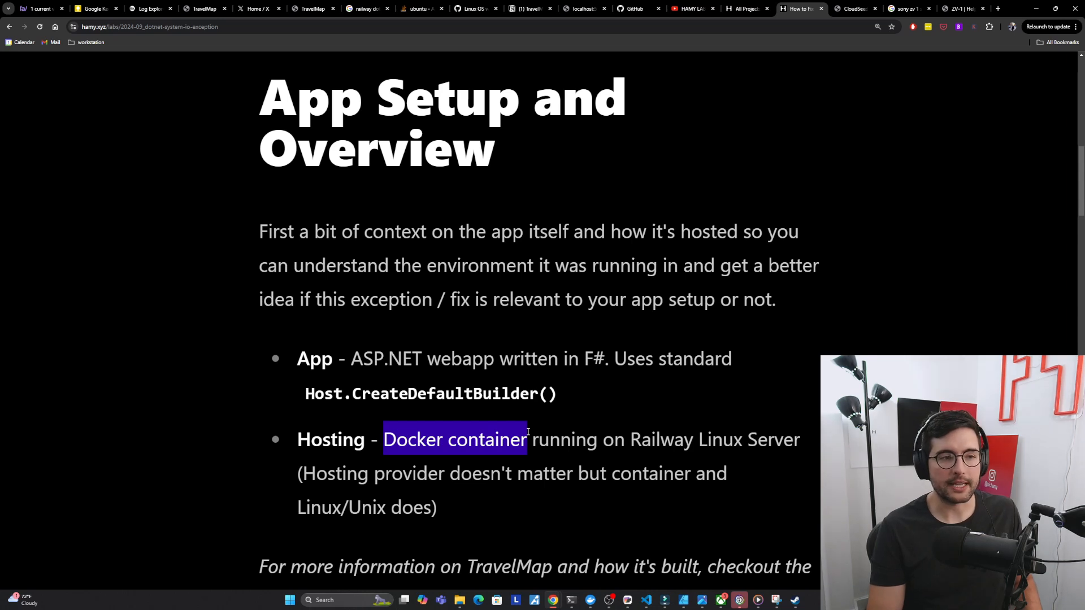
{"action": "scroll", "scroll_direction": "down", "scroll_amount": 3}
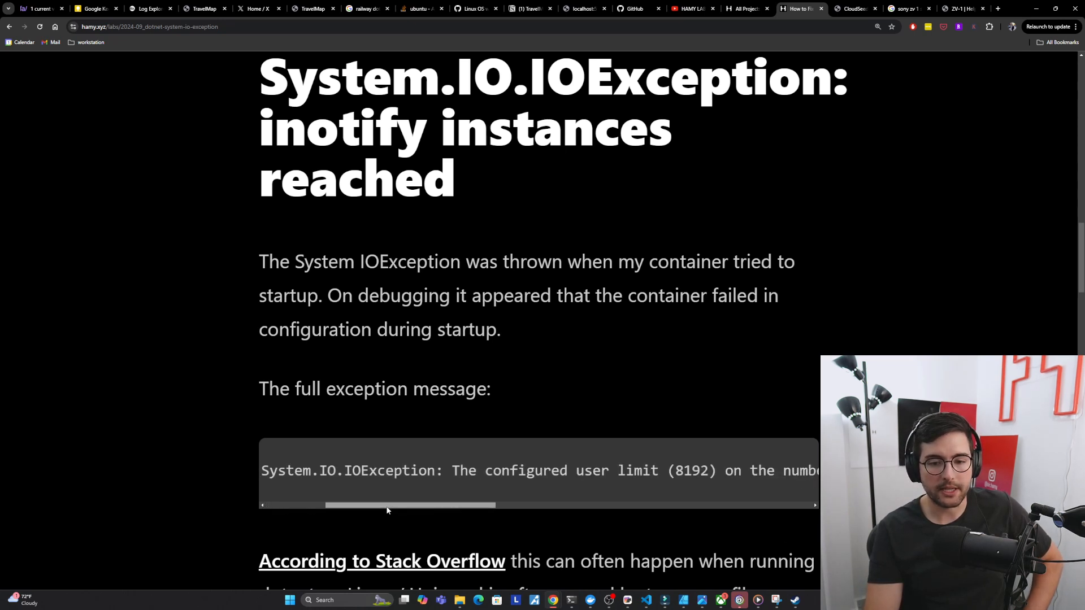
- Read the full exception message sideways, highlighting the 8192 limit, then reach the Stack Overflow explanation
{"action": "left_click_drag", "start_coordinate": [408, 505], "coordinate": [422, 505]}
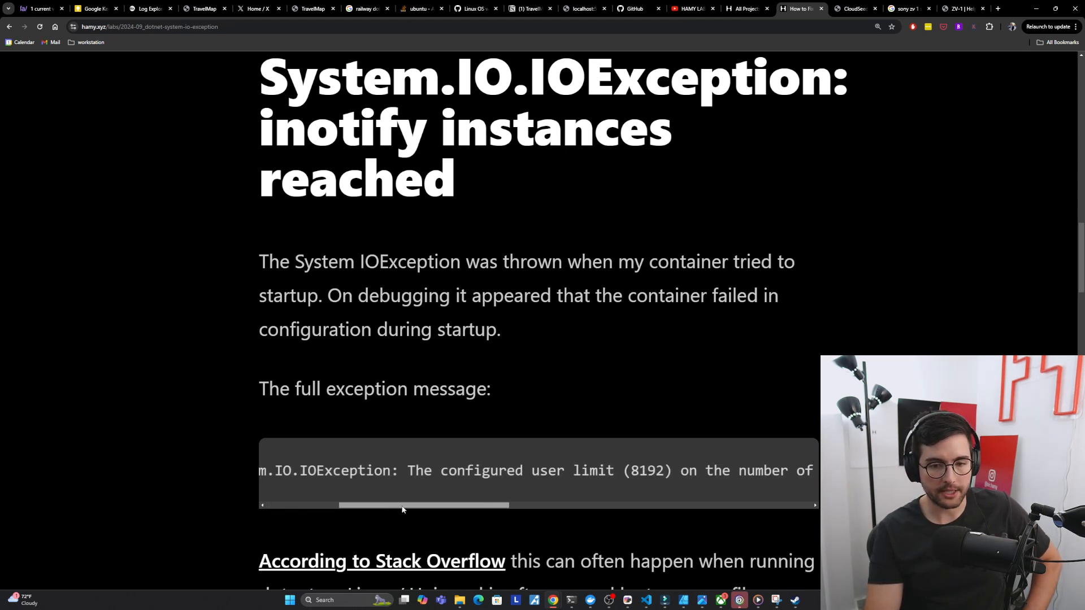
{"action": "left_click_drag", "start_coordinate": [424, 505], "coordinate": [476, 505]}
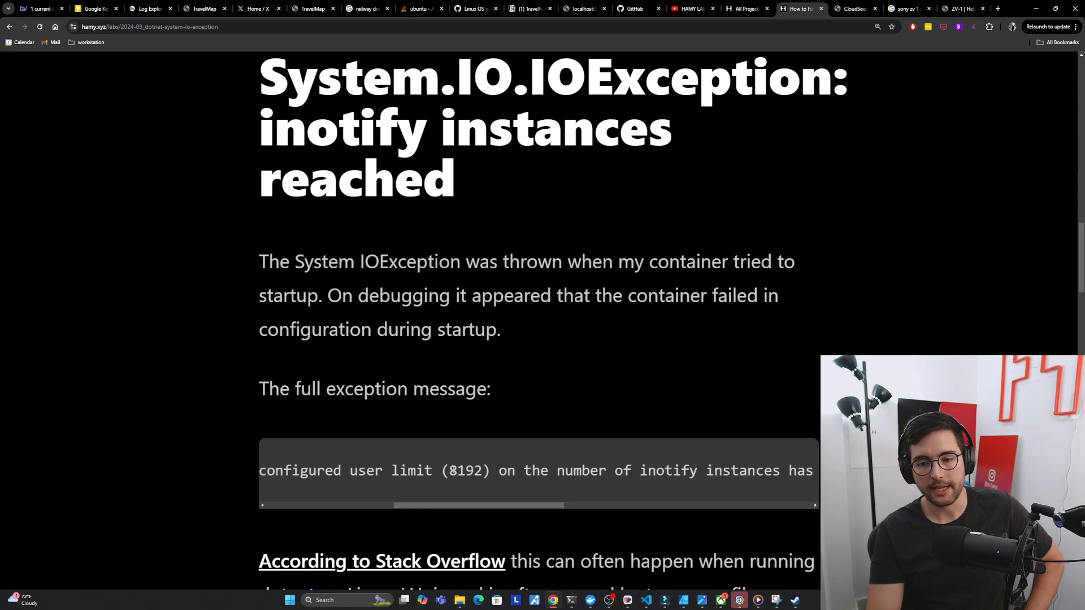
{"action": "double_click", "coordinate": [464, 470]}
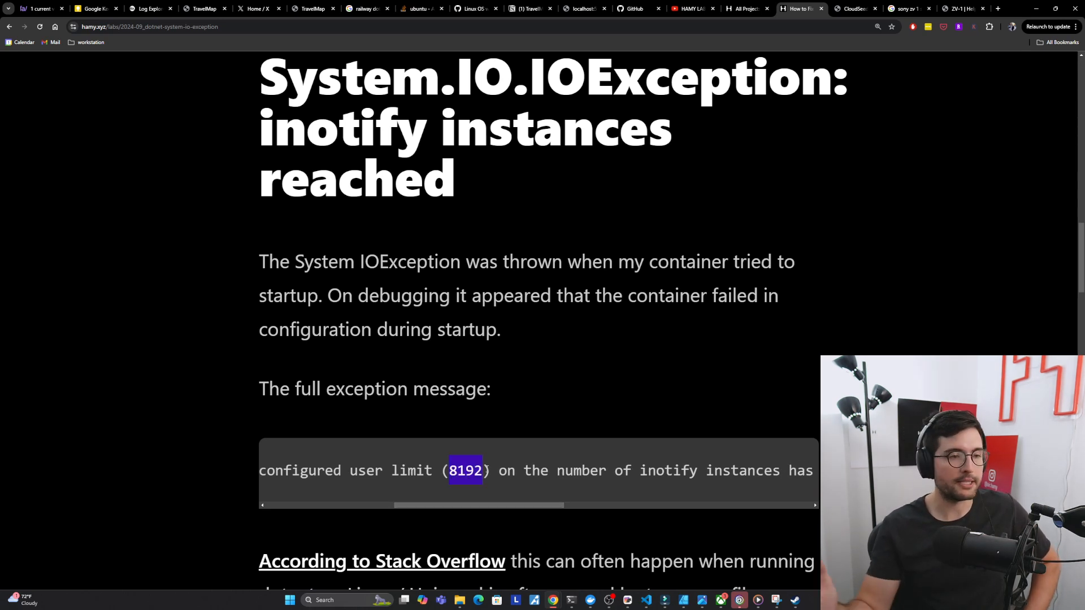
{"action": "left_click_drag", "start_coordinate": [477, 506], "coordinate": [509, 506]}
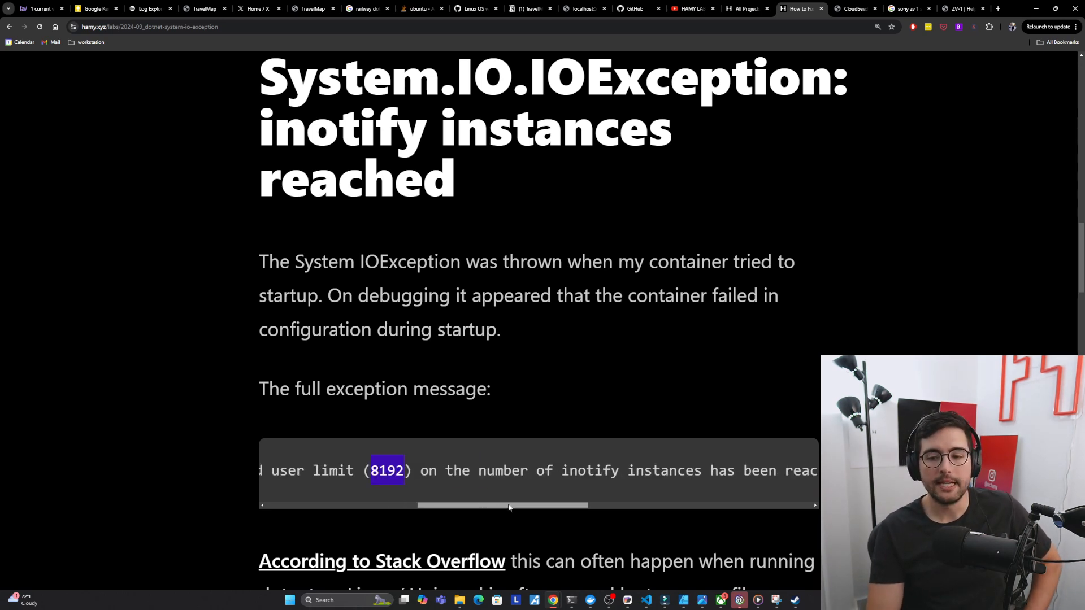
{"action": "left_click_drag", "start_coordinate": [502, 506], "coordinate": [584, 507]}
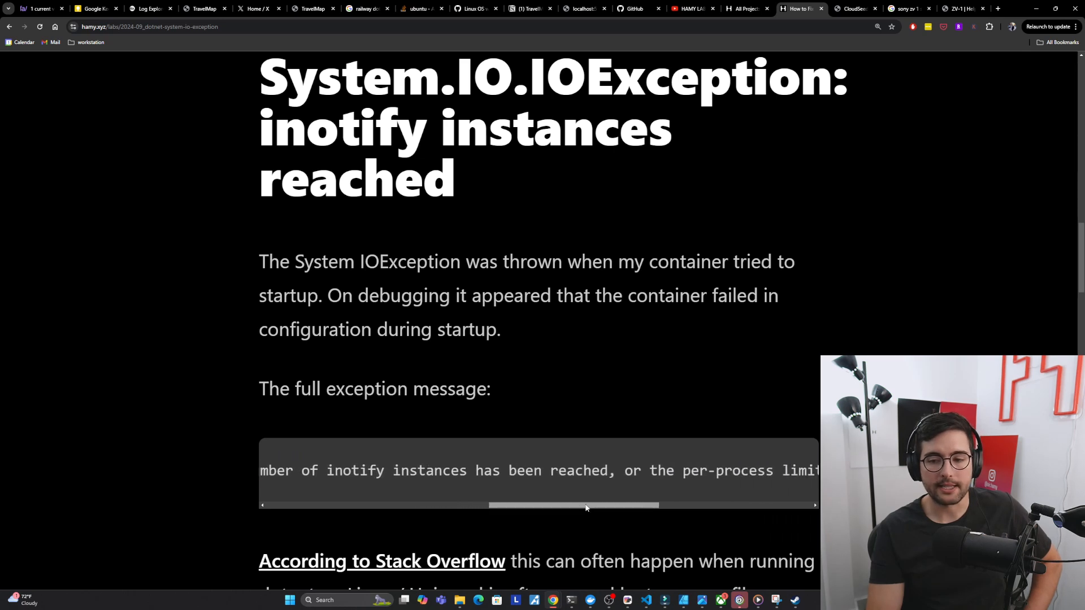
{"action": "left_click_drag", "start_coordinate": [573, 505], "coordinate": [684, 505]}
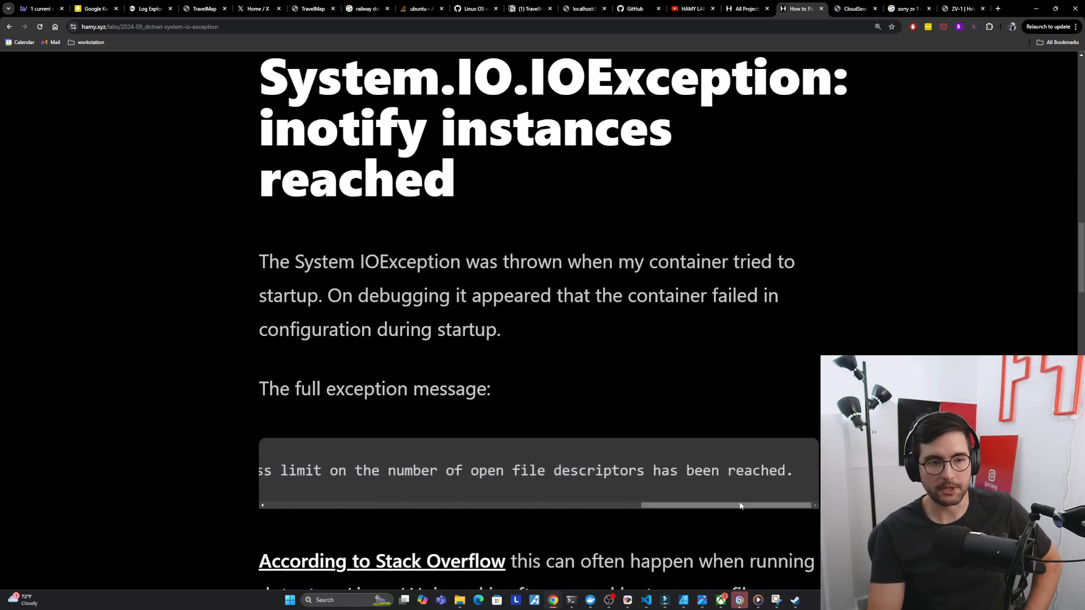
{"action": "left_click_drag", "start_coordinate": [726, 505], "coordinate": [581, 505]}
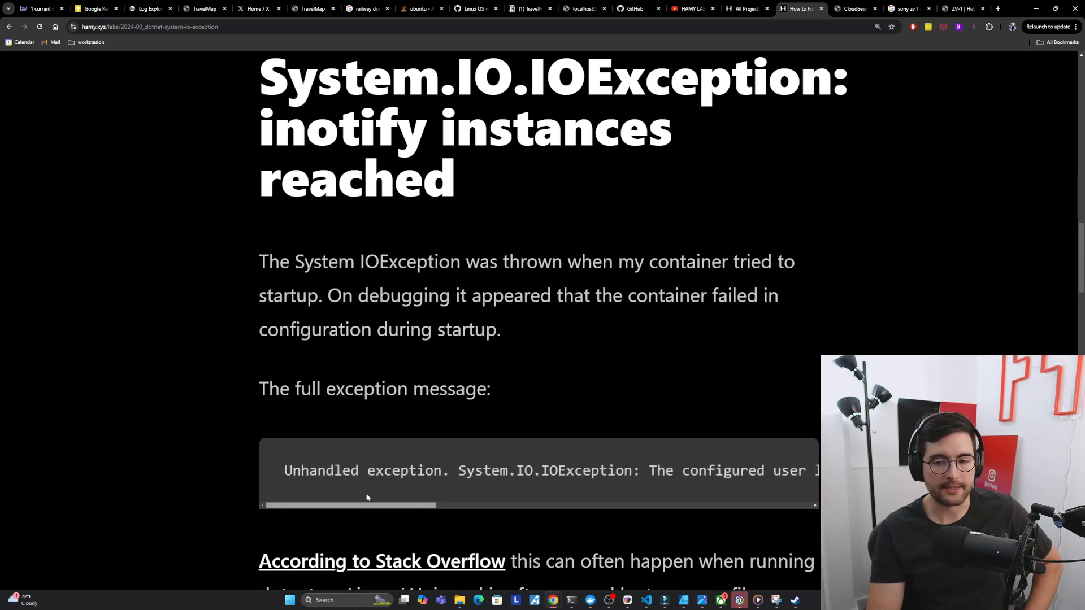
{"action": "scroll", "scroll_direction": "down", "scroll_amount": 3}
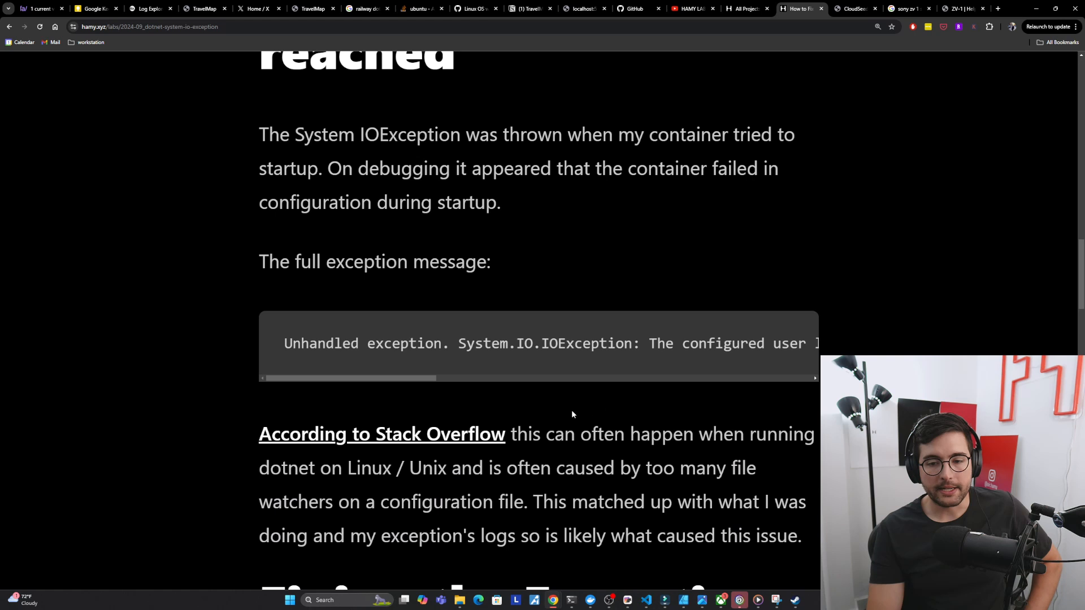
{"action": "mouse_move", "coordinate": [484, 433]}
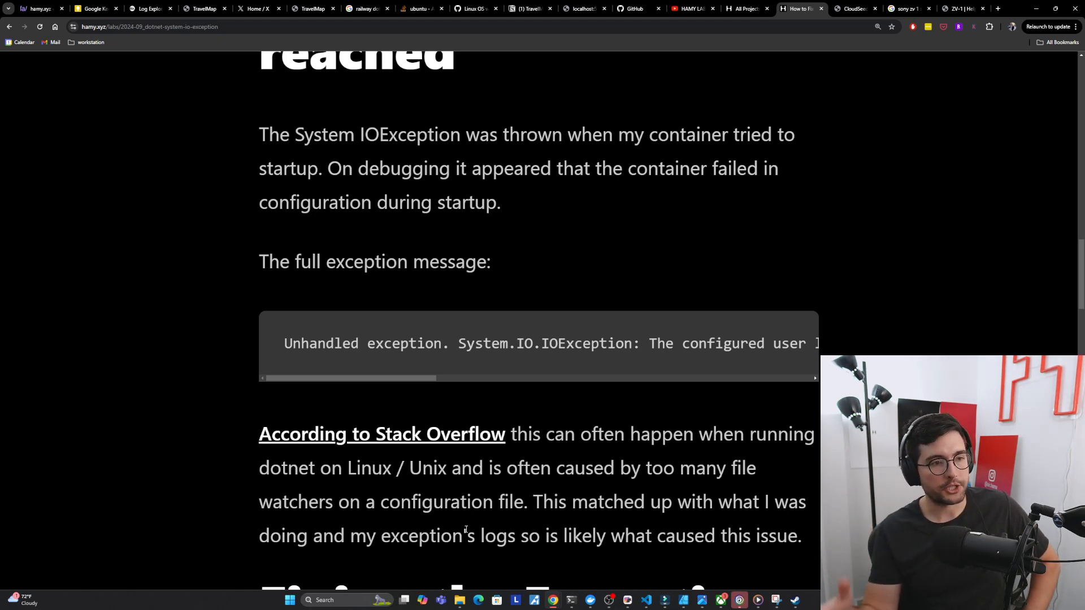
{"action": "scroll", "scroll_direction": "down", "scroll_amount": 3}
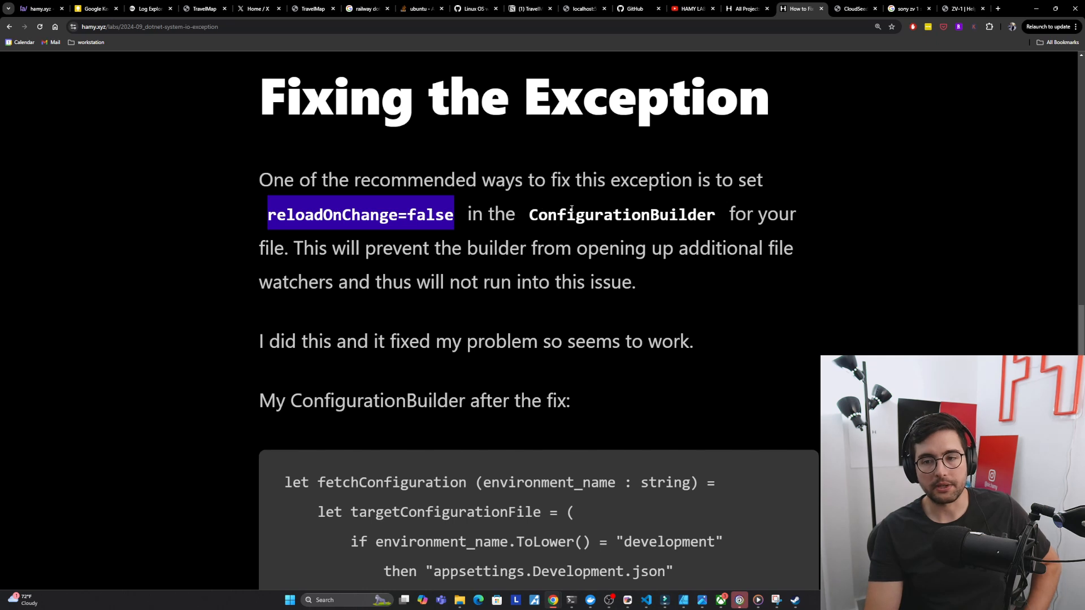
{"action": "mouse_move", "coordinate": [282, 244]}
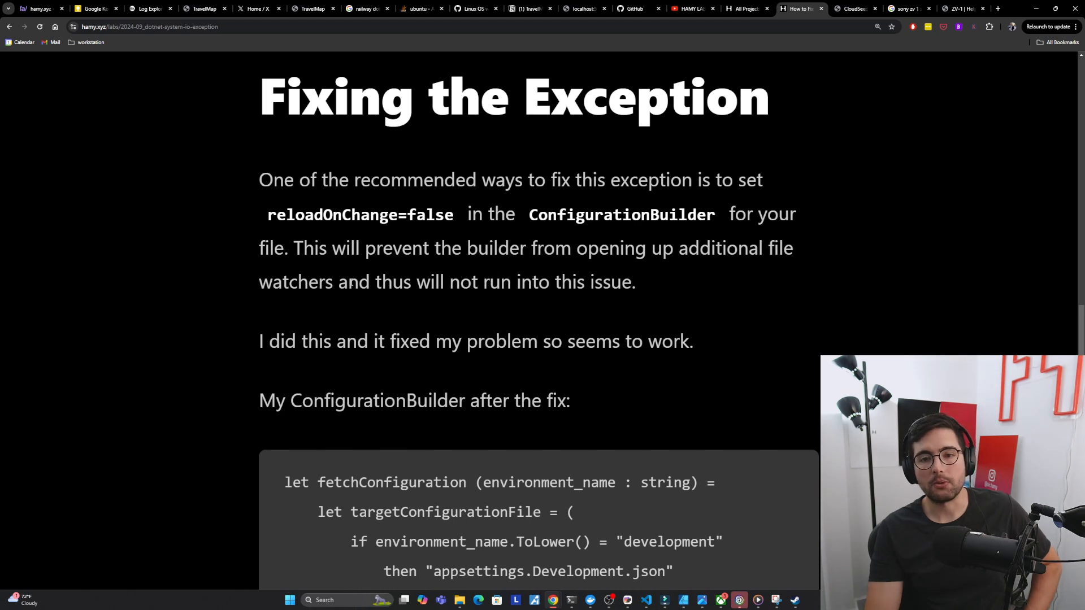
{"action": "mouse_move", "coordinate": [446, 298]}
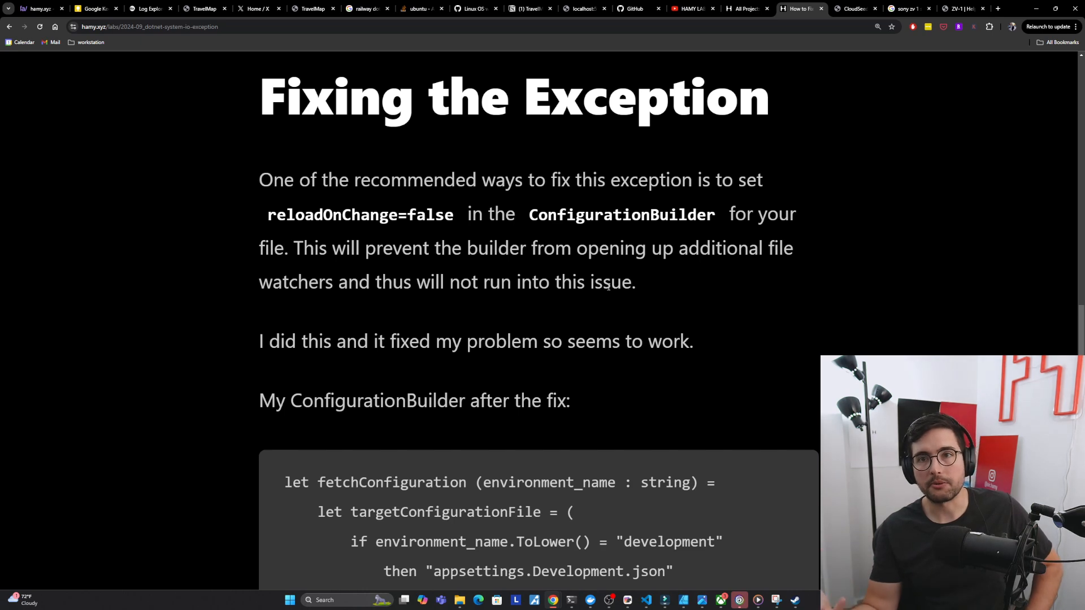
- Scroll past the Fixing the Exception explanation to the ConfigurationBuilder code block
{"action": "scroll", "scroll_direction": "down", "scroll_amount": 3}
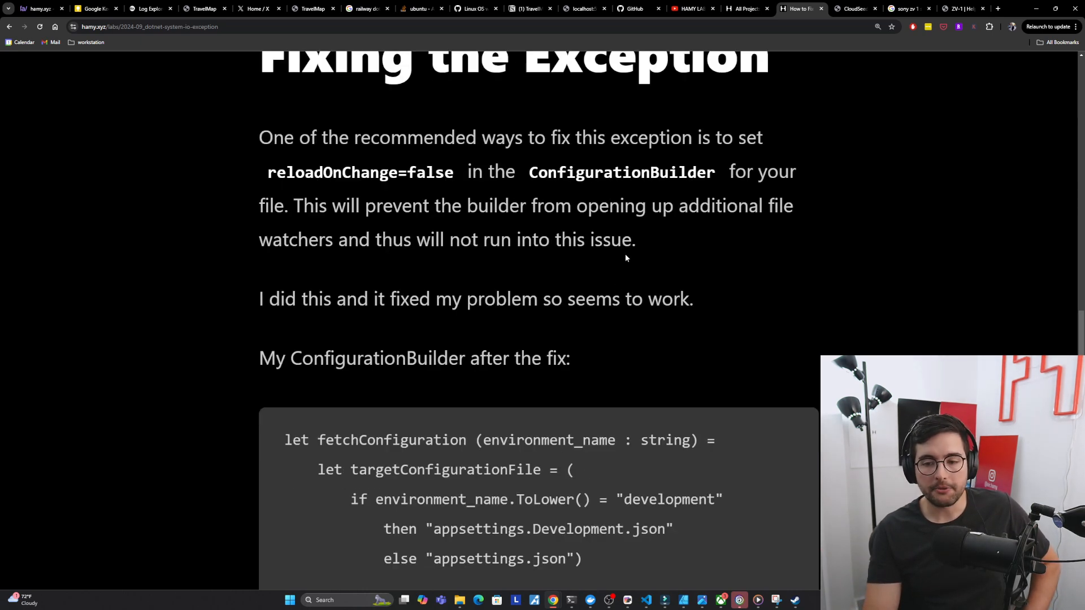
{"action": "scroll", "scroll_direction": "down", "scroll_amount": 3}
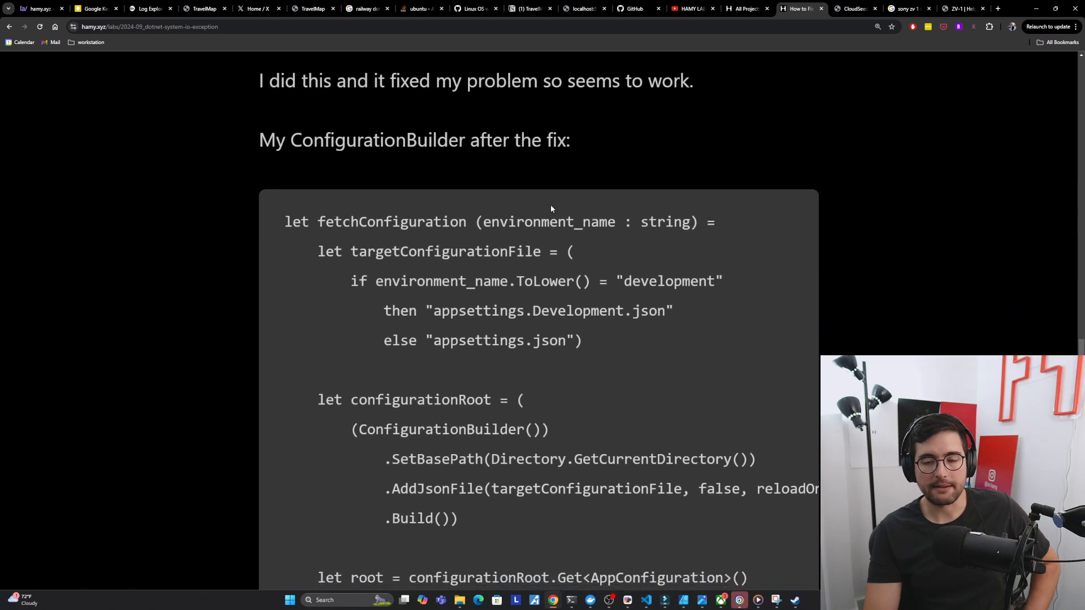
- Highlight the appsettings lines and shift the code sideways to reveal reloadOnChange=false, then the reloading note
{"action": "scroll", "scroll_direction": "down", "scroll_amount": 3}
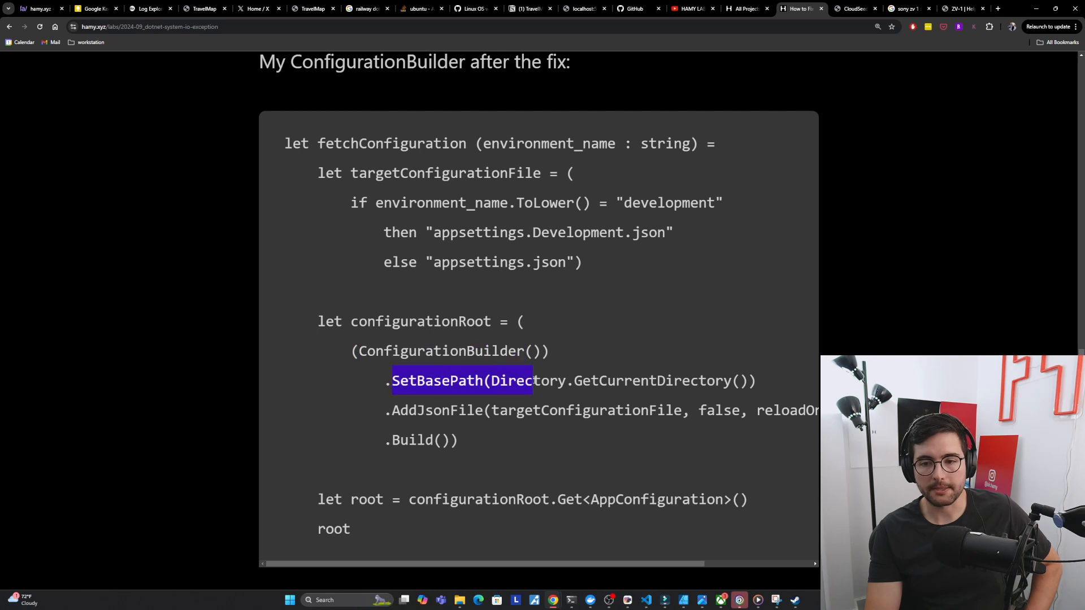
{"action": "left_click_drag", "start_coordinate": [533, 381], "coordinate": [756, 381]}
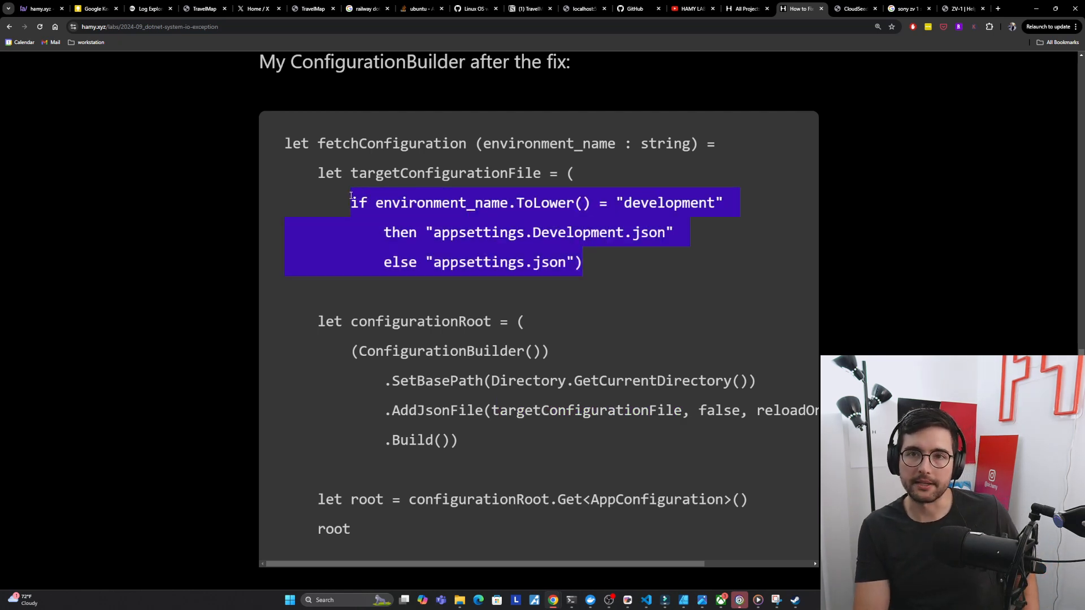
{"action": "scroll", "scroll_direction": "right", "scroll_amount": 3}
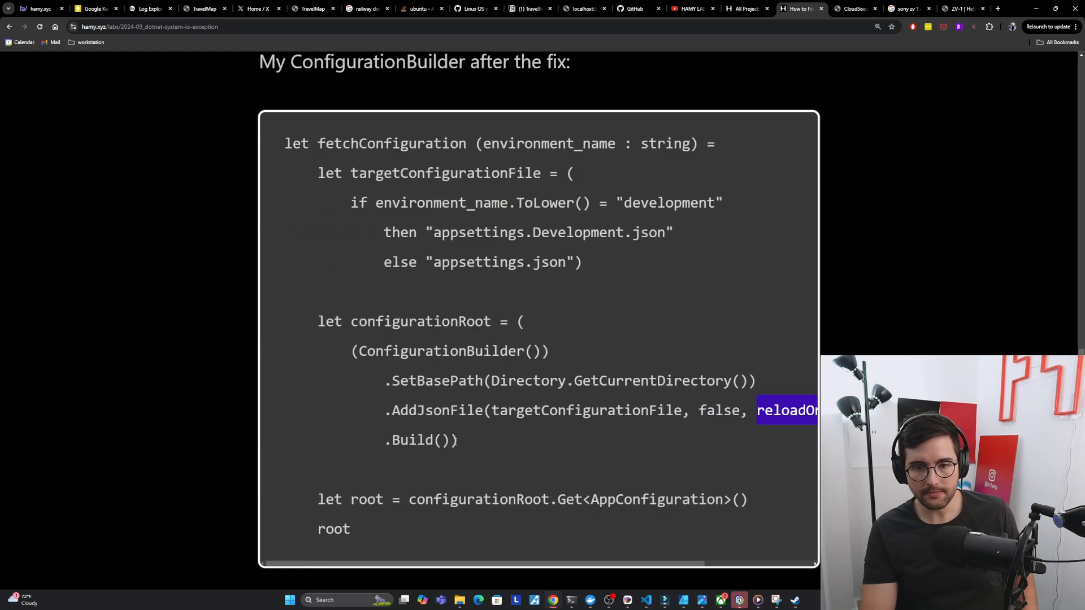
{"action": "left_click_drag", "start_coordinate": [786, 409], "coordinate": [349, 528]}
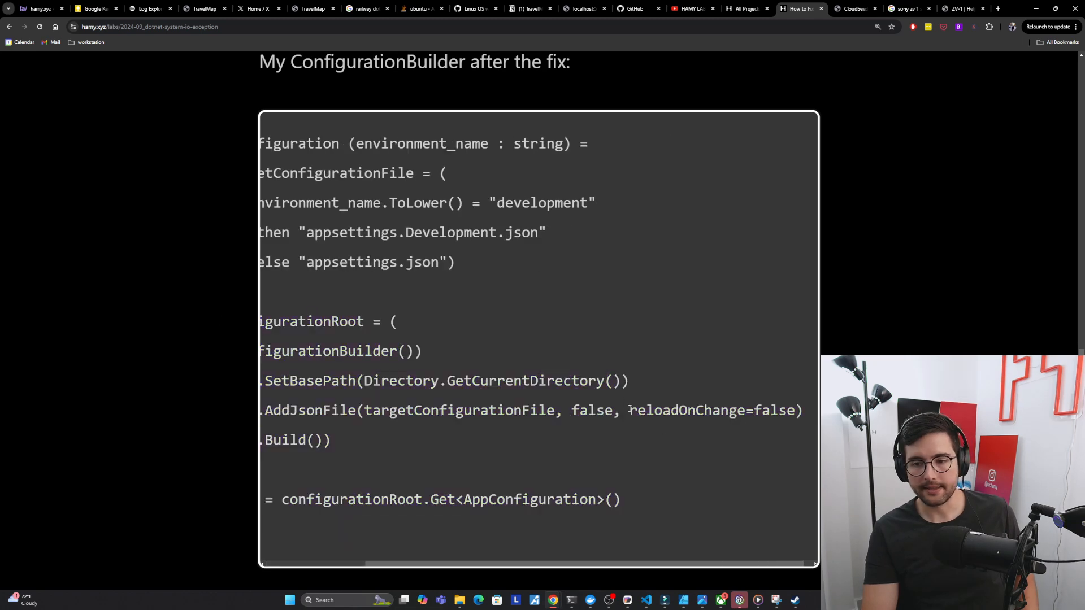
{"action": "scroll", "scroll_direction": "down", "scroll_amount": 3}
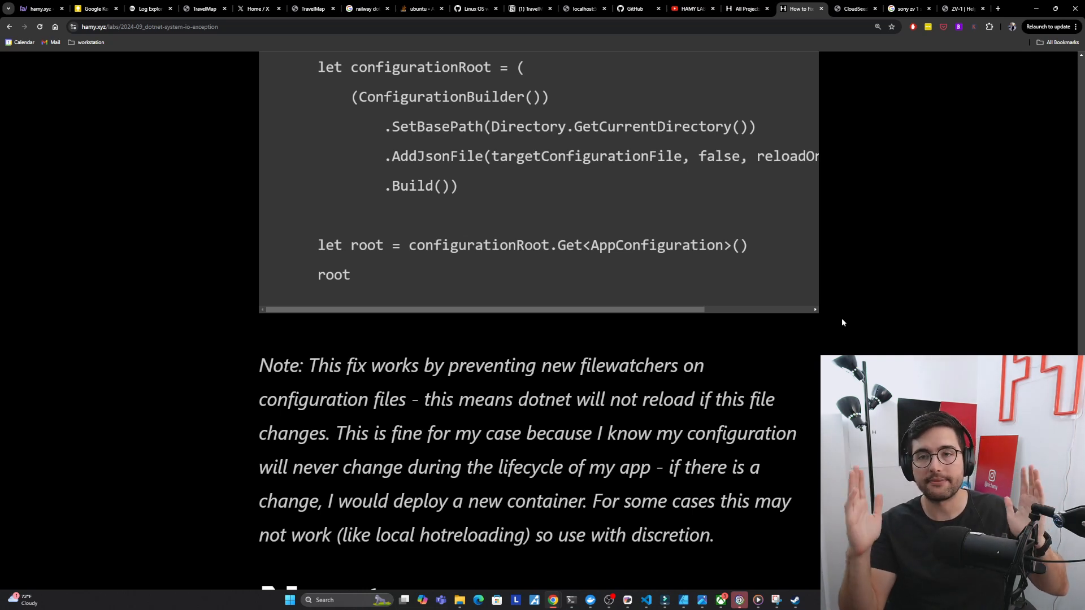
{"action": "mouse_move", "coordinate": [798, 374]}
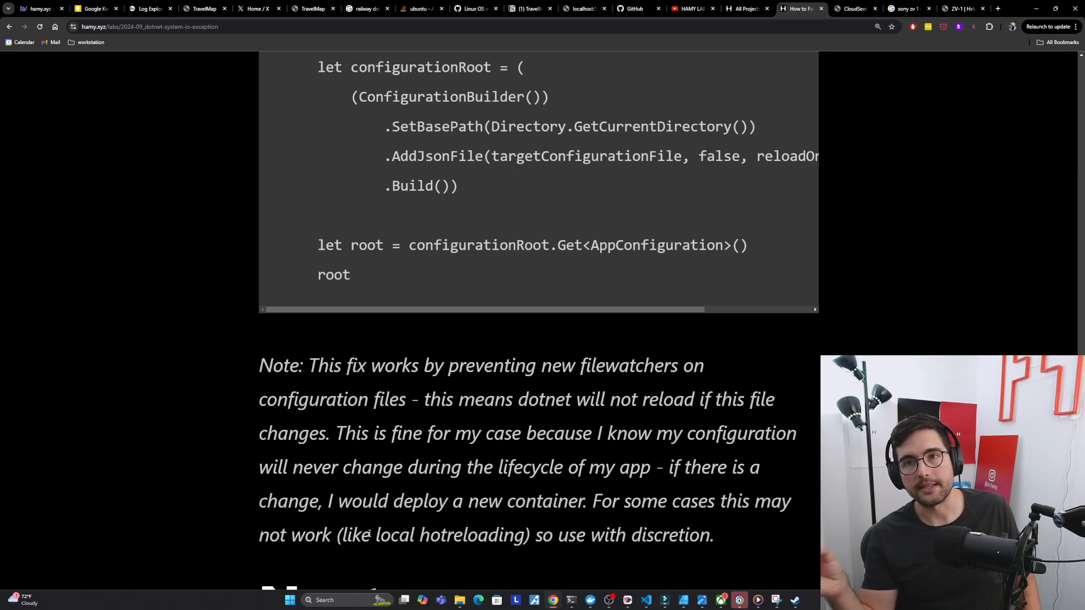
{"action": "mouse_move", "coordinate": [571, 488]}
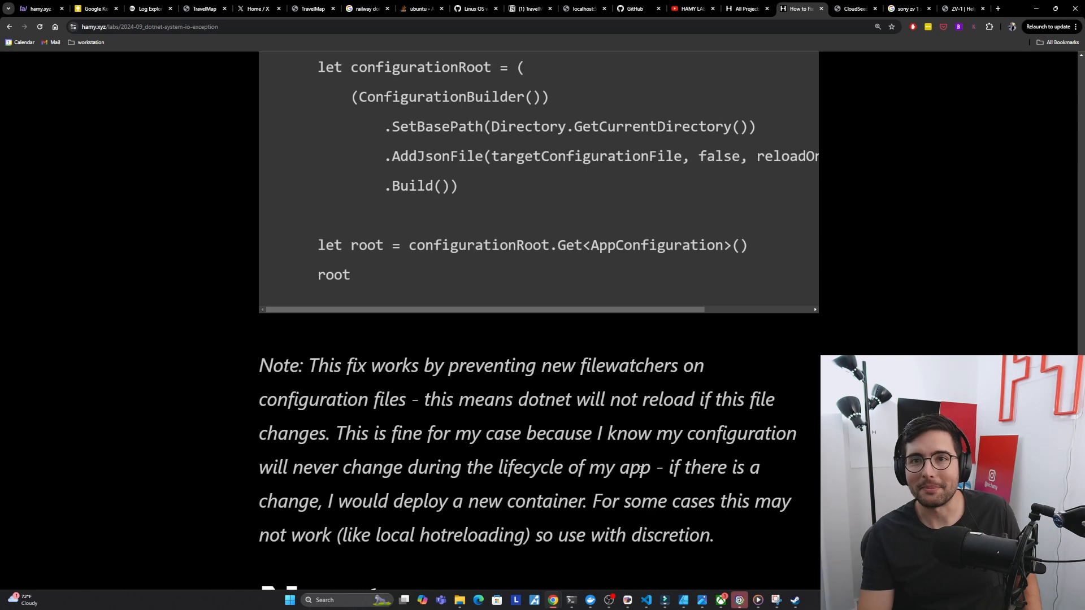
- Scroll to the Next section, CloudSeed links and the related F# posts list
{"action": "scroll", "scroll_direction": "down", "scroll_amount": 3}
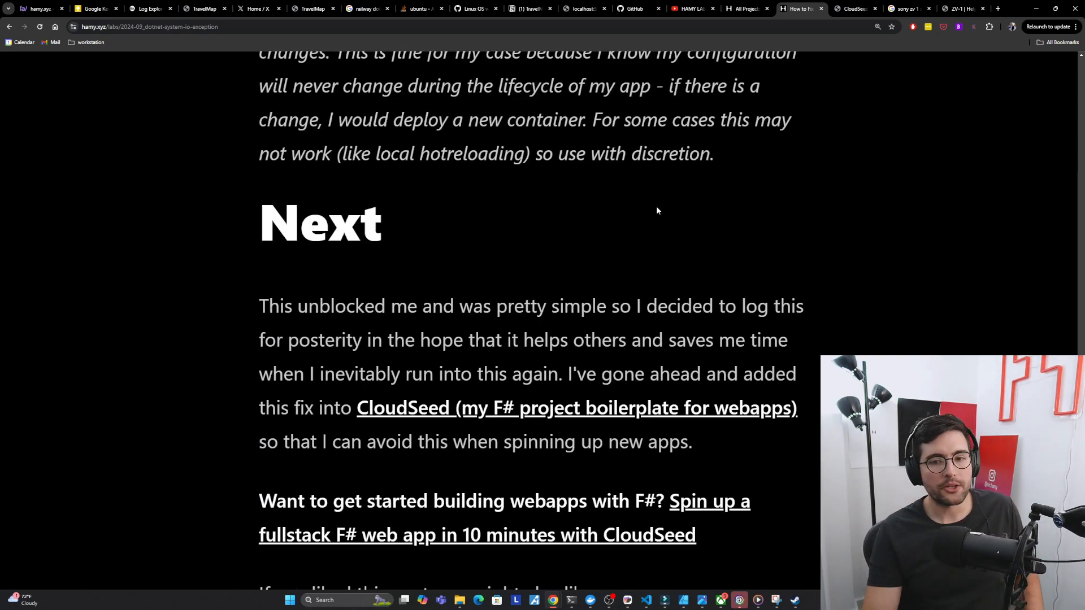
{"action": "mouse_move", "coordinate": [407, 276]}
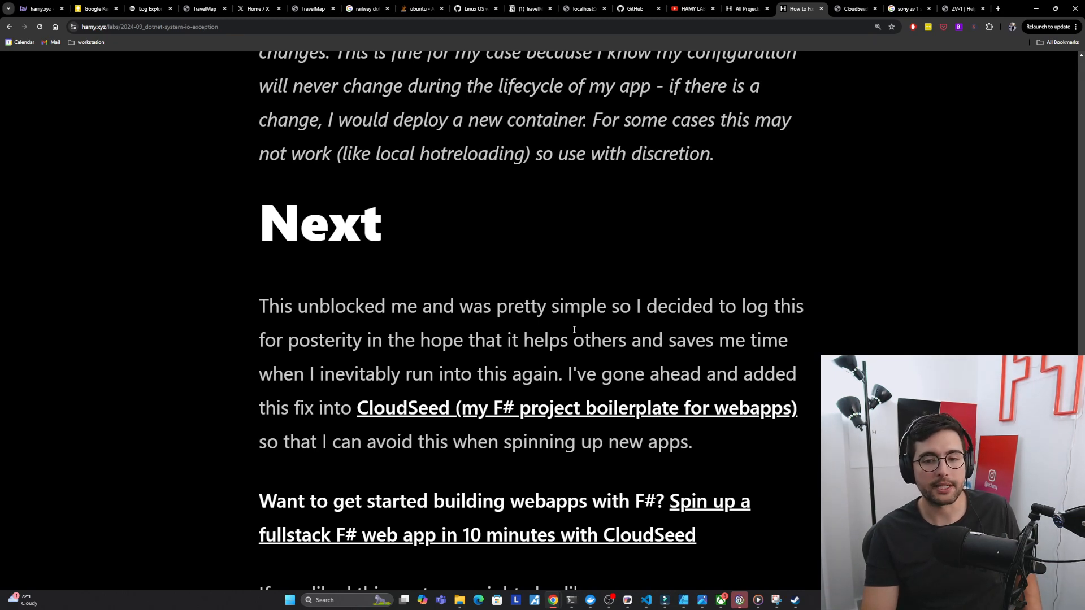
{"action": "mouse_move", "coordinate": [324, 394]}
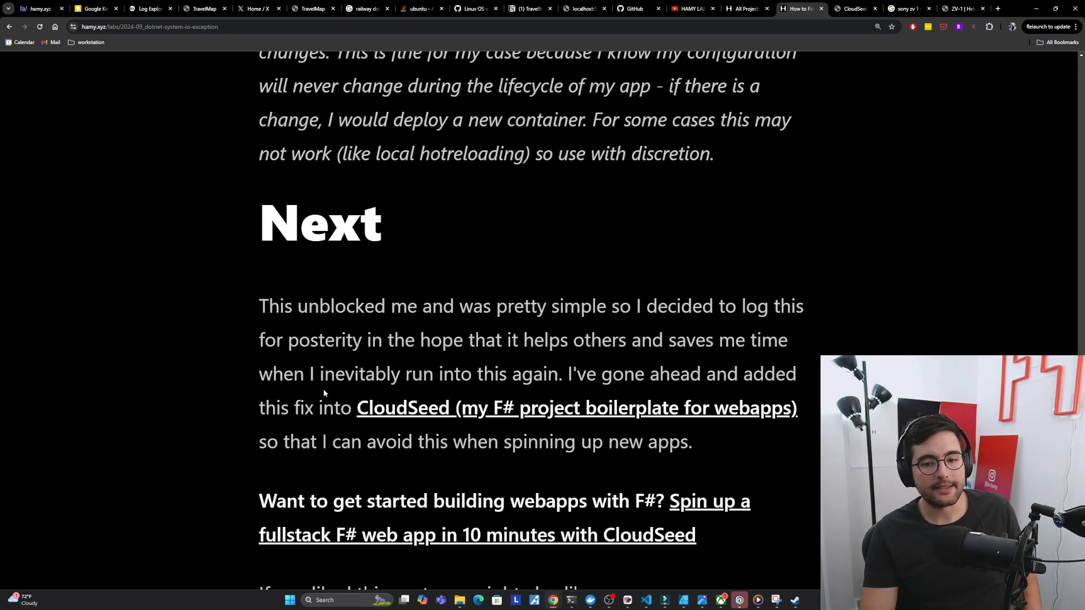
{"action": "mouse_move", "coordinate": [675, 400]}
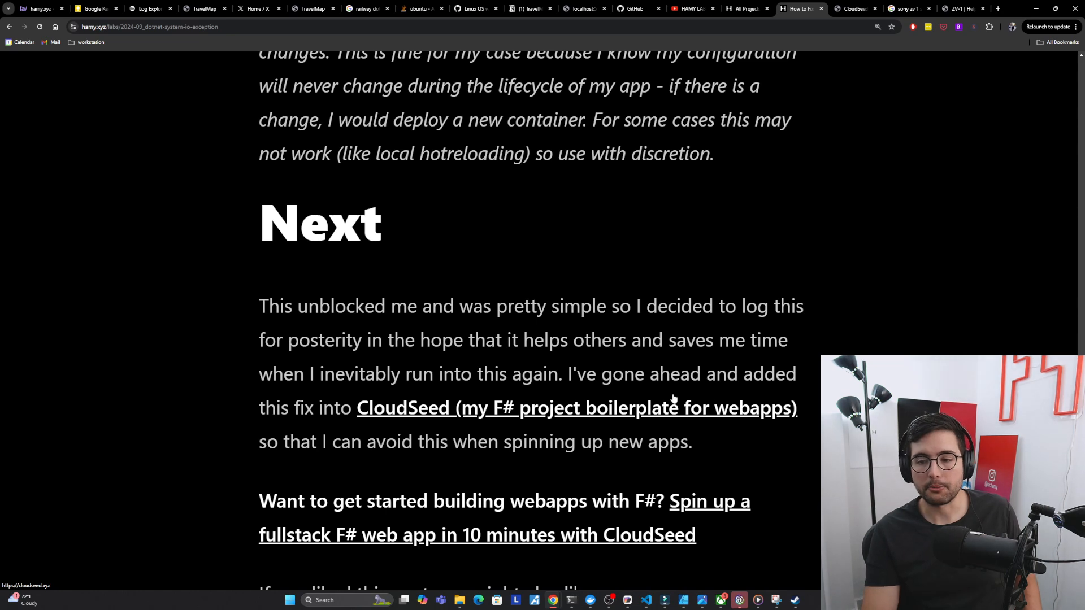
{"action": "mouse_move", "coordinate": [508, 436]}
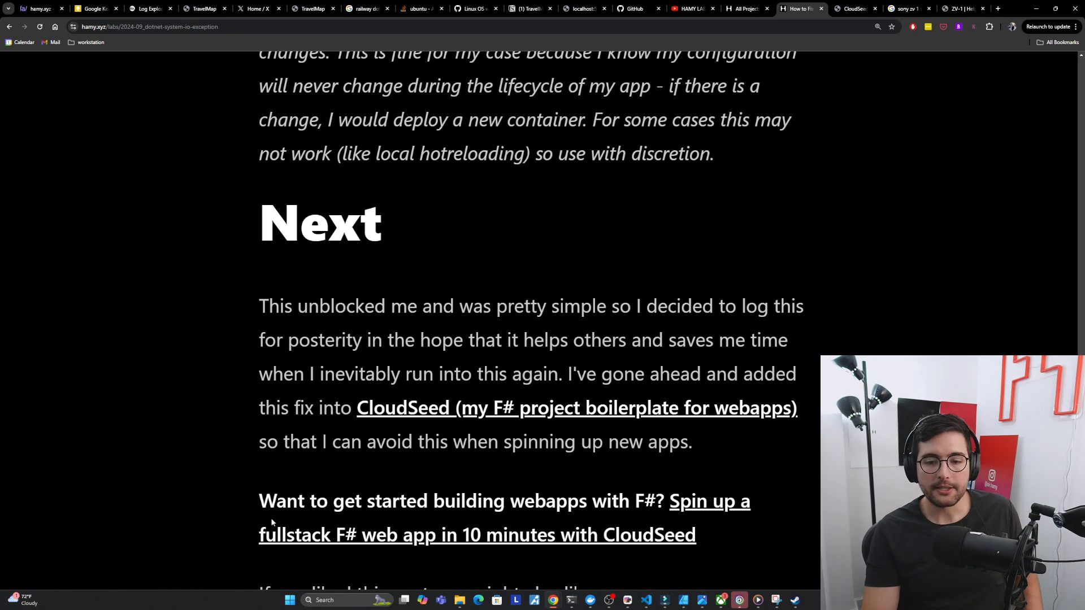
{"action": "mouse_move", "coordinate": [430, 535]}
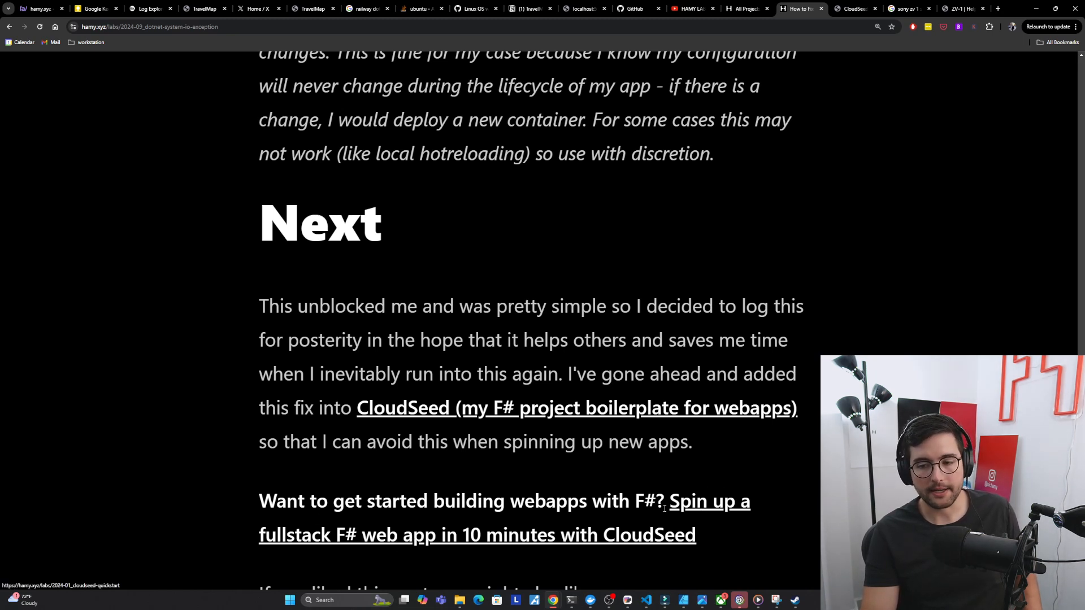
{"action": "mouse_move", "coordinate": [844, 251]}
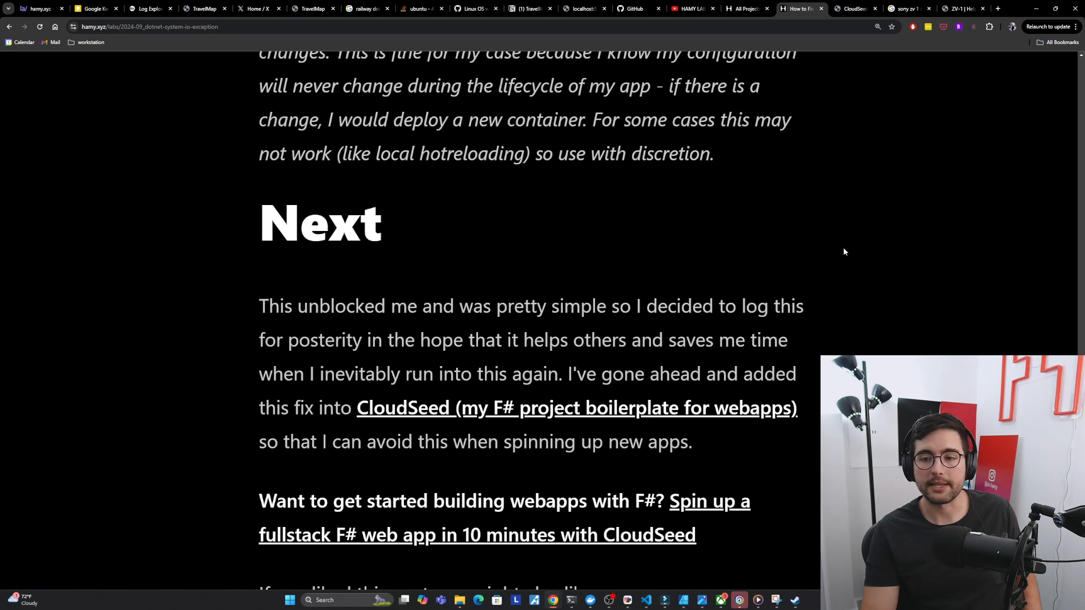
{"action": "scroll", "scroll_direction": "down", "scroll_amount": 3}
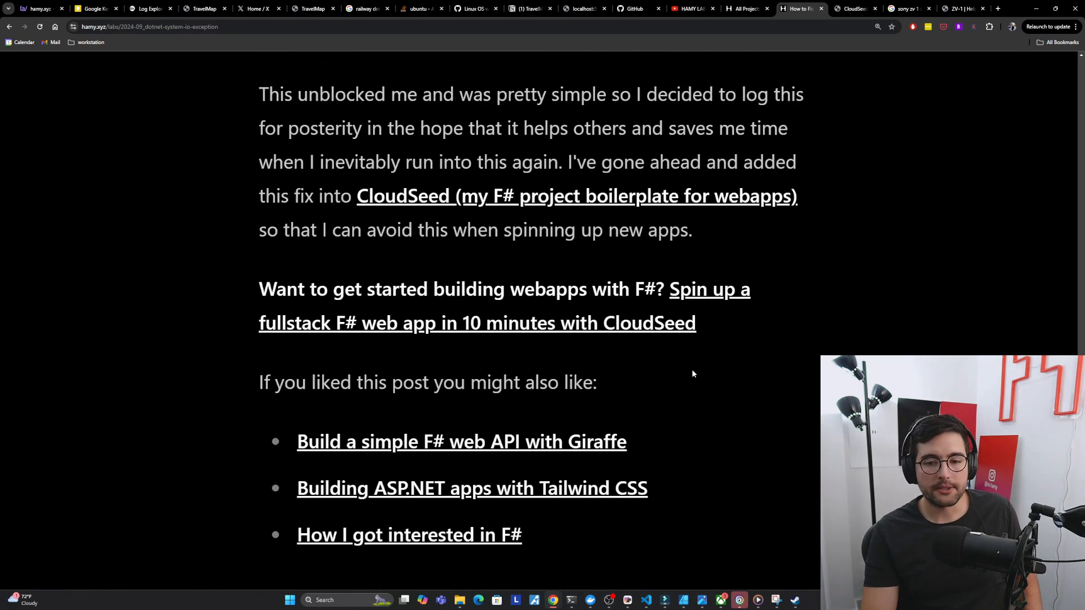
{"action": "mouse_move", "coordinate": [559, 443]}
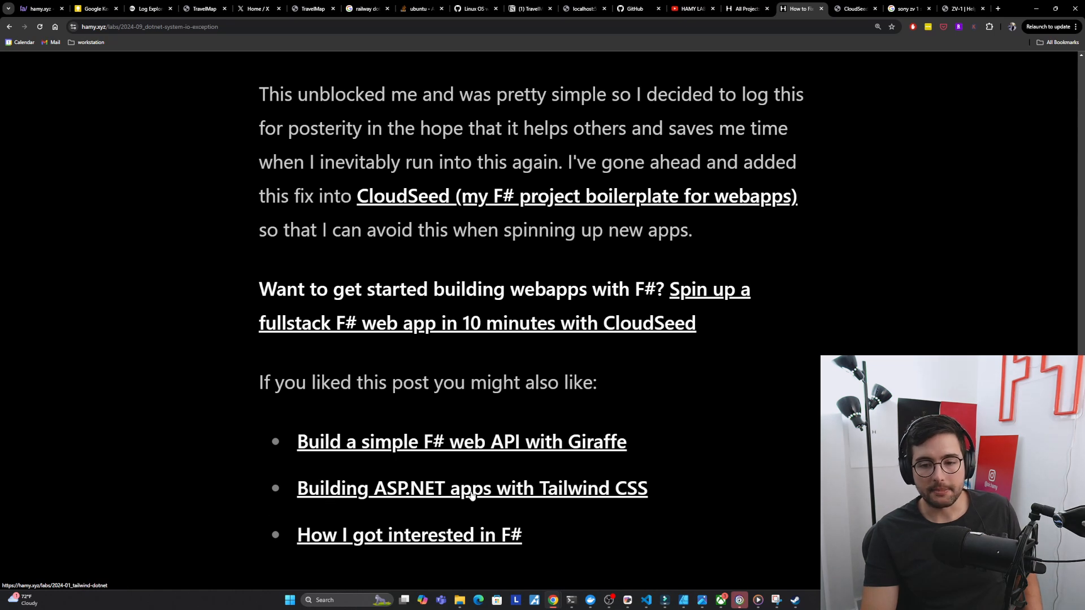
{"action": "mouse_move", "coordinate": [692, 493]}
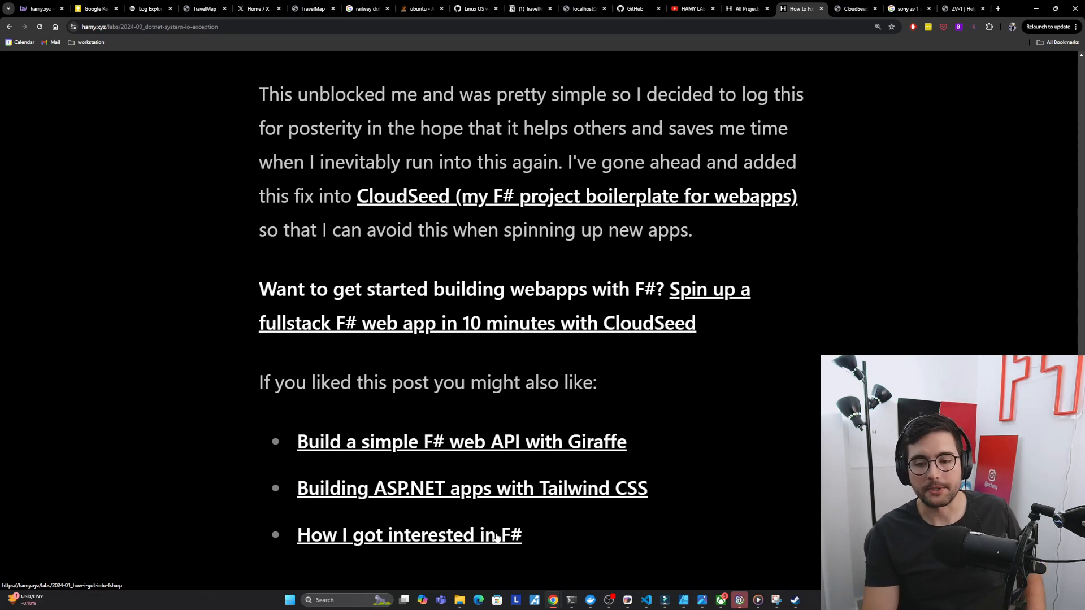
{"action": "mouse_move", "coordinate": [629, 380]}
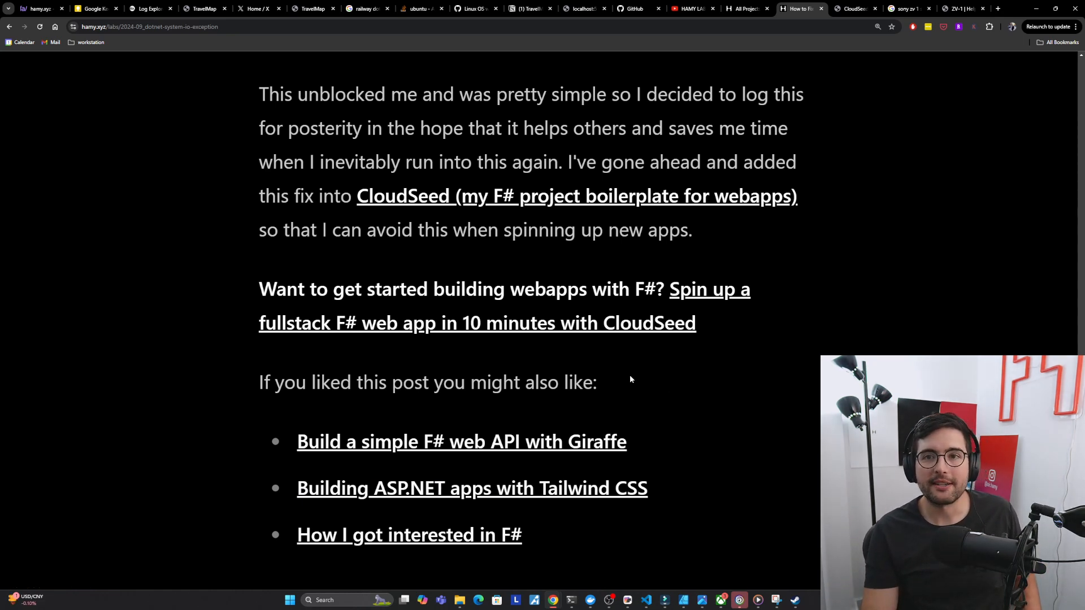